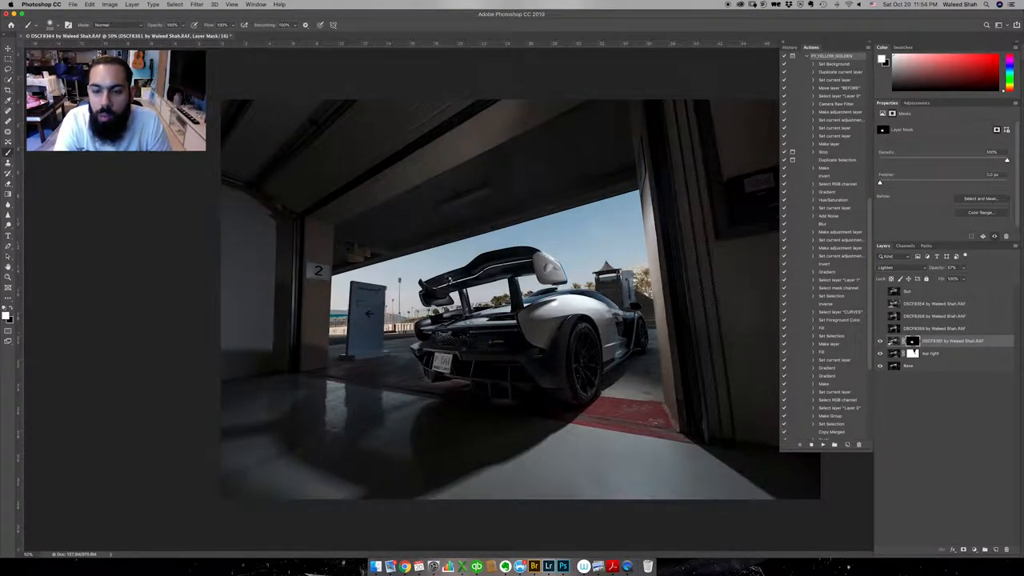
Step: Blend the Senna garage exposure layers with Lighten mode so car and garage merge
left_click(935, 328)
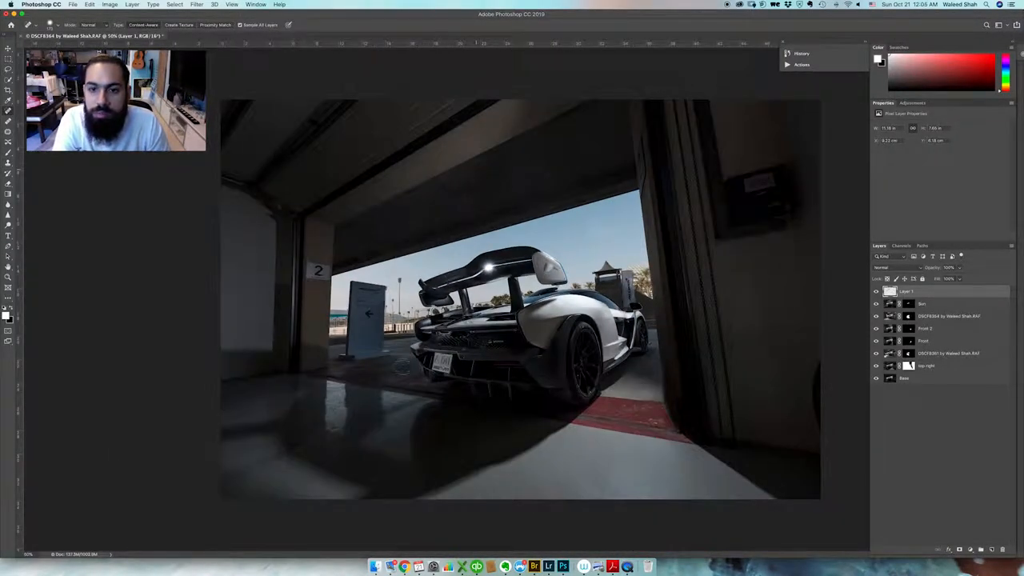
left_click(801, 64)
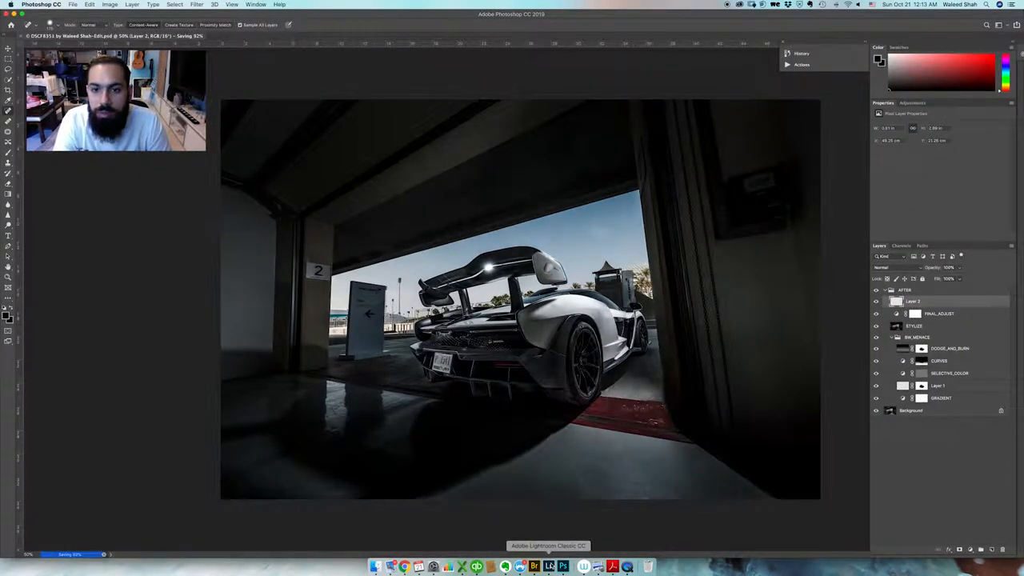
Step: Review the Senna shot full-screen in Lightroom and send the 540C frames to Photoshop as layers
left_click(547, 567)
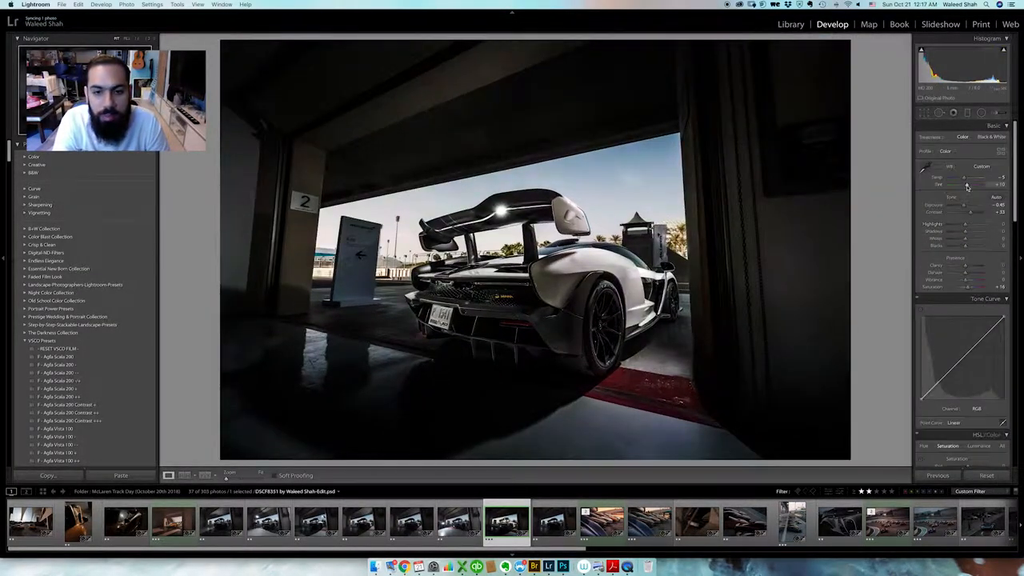
key("f")
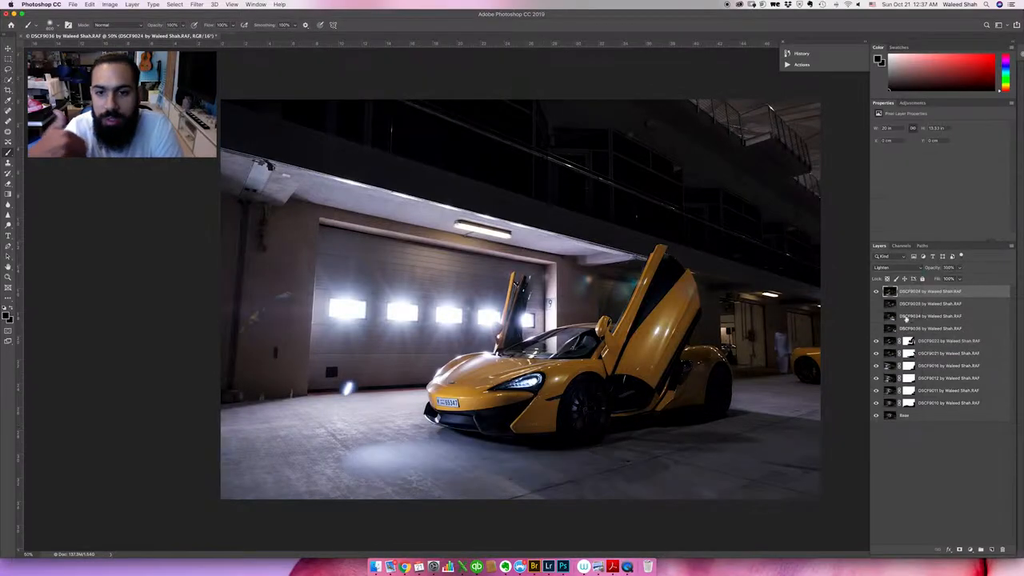
Step: Blend the 540C night layers with Lighten mode and move to the P1 document
left_click(895, 267)
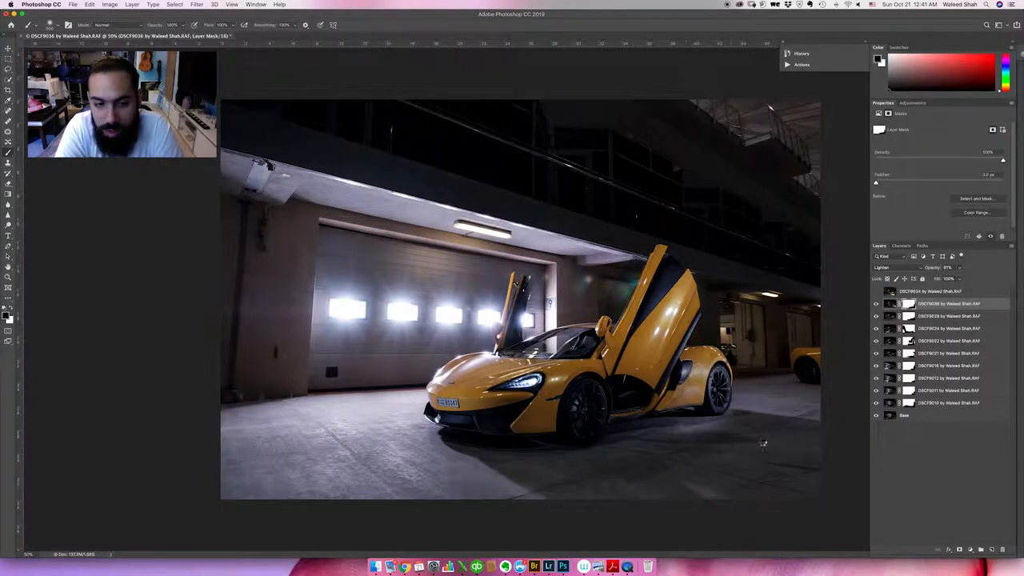
left_click(948, 291)
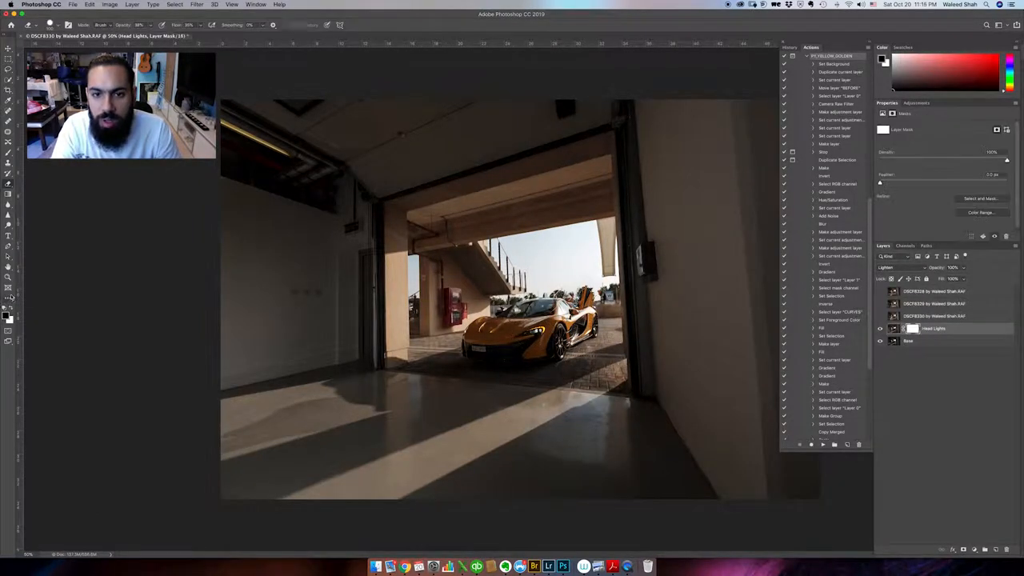
Step: Show the layer with the person light-painting the floor in front of the P1
left_click(935, 315)
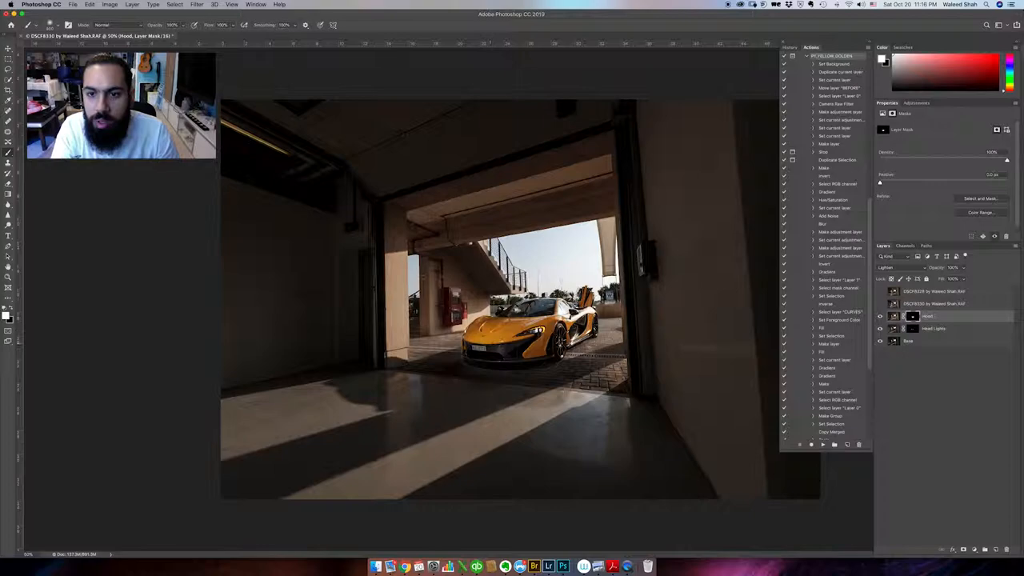
left_click(935, 304)
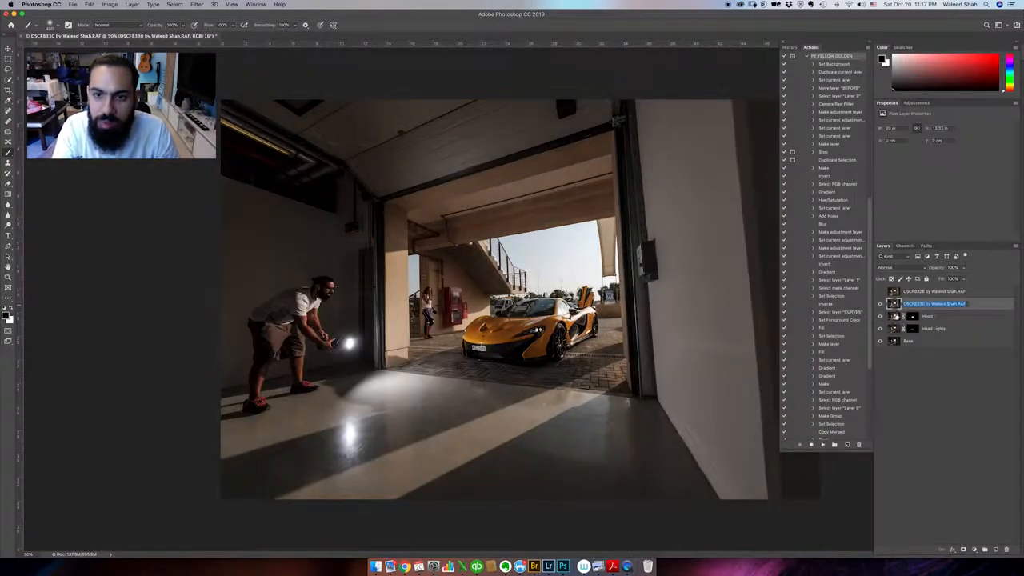